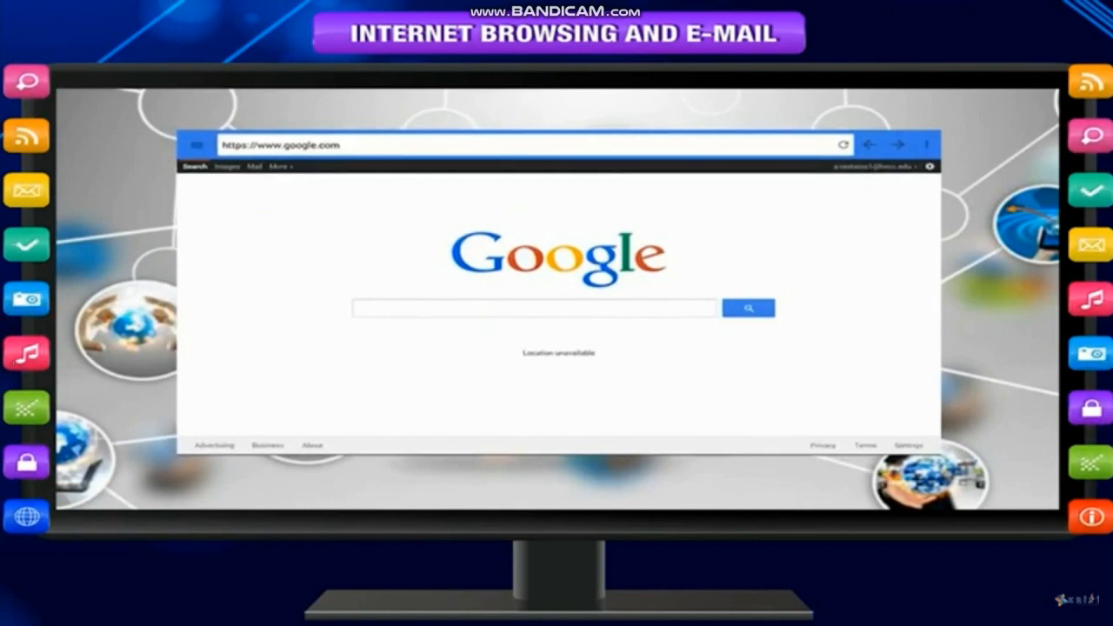
pyautogui.write('ww')
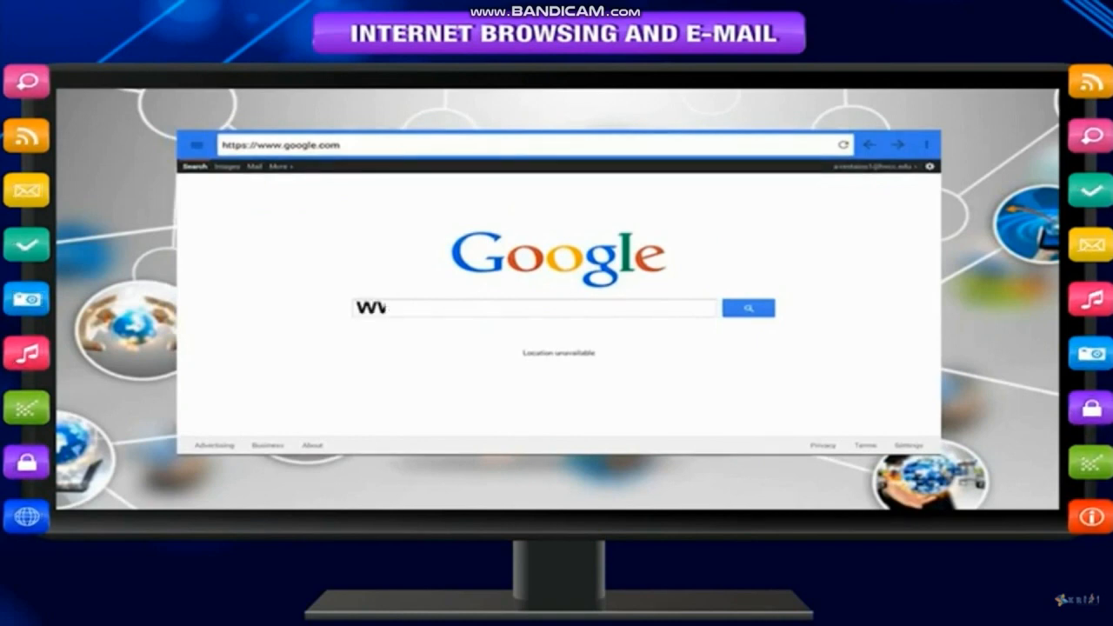